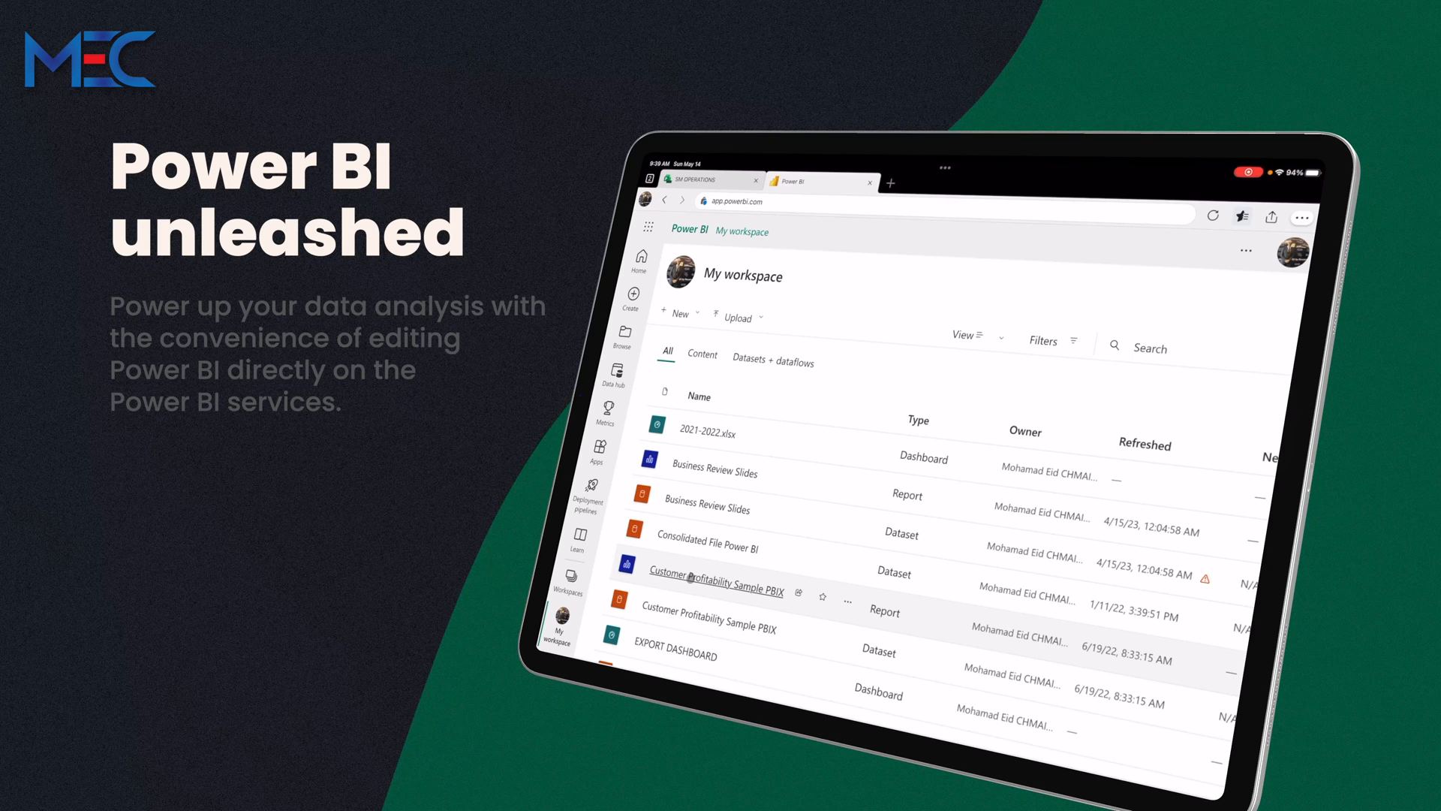
- Open the Customer Profitability Sample PBIX report and show its More options menu
left_click(716, 589)
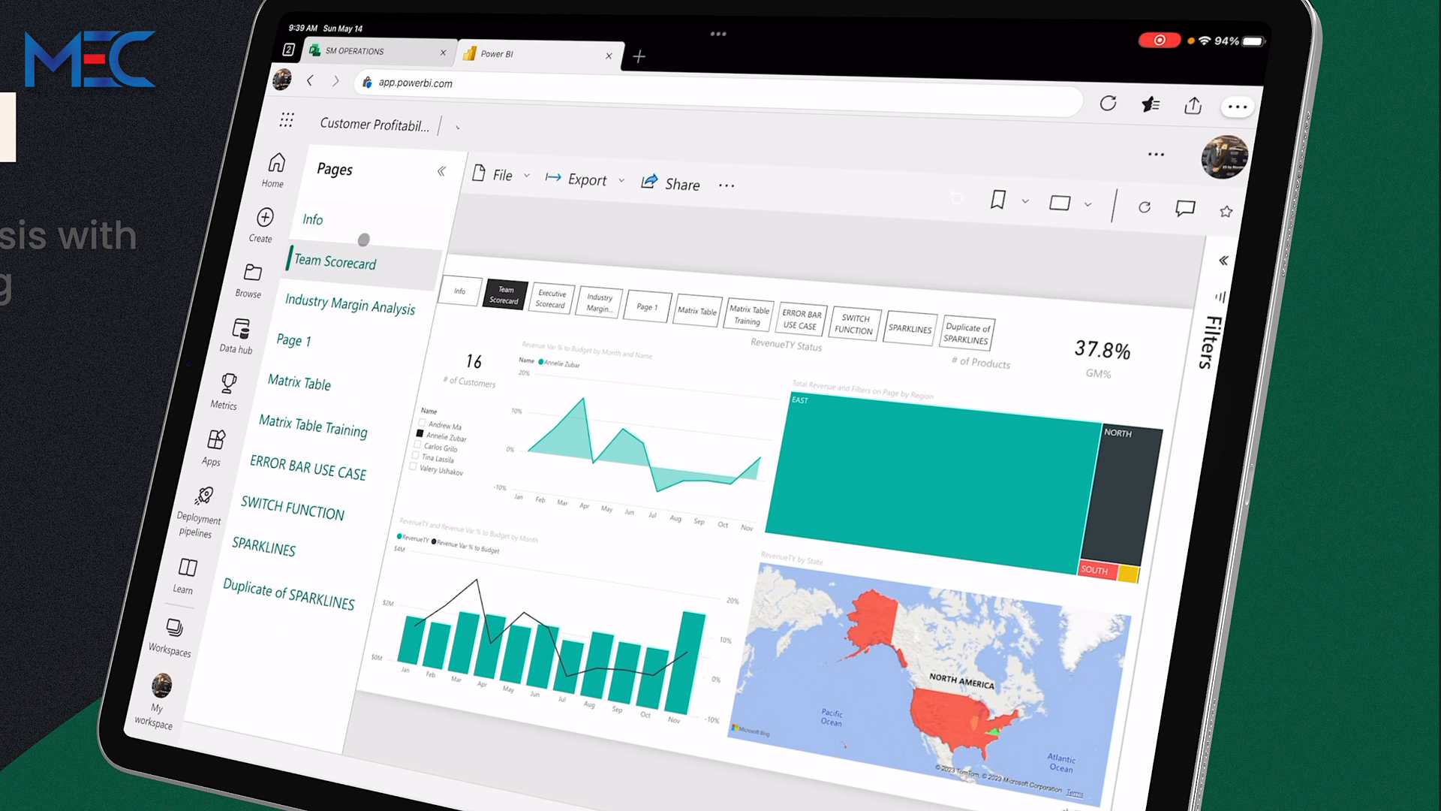
mouse_move(364, 313)
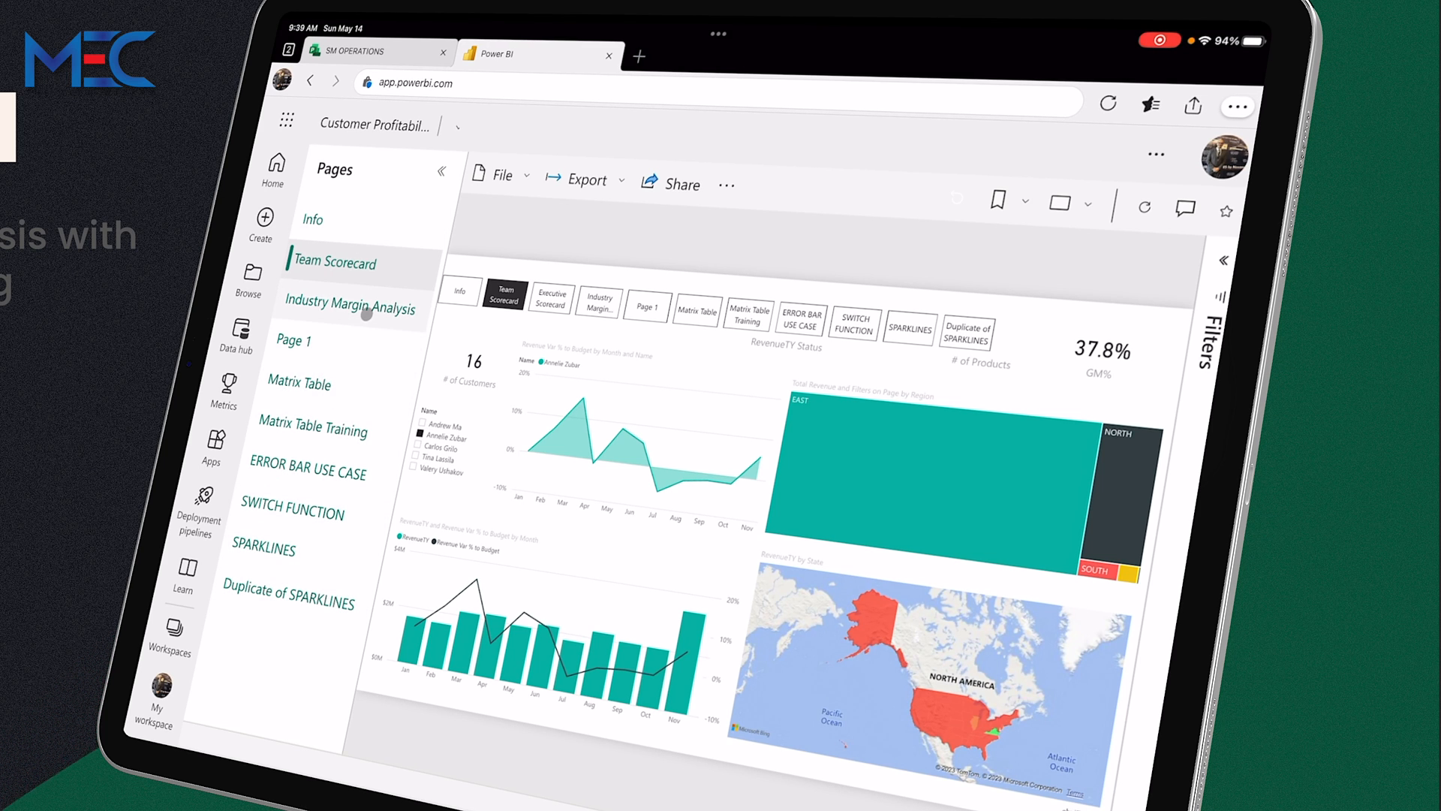
left_click(726, 184)
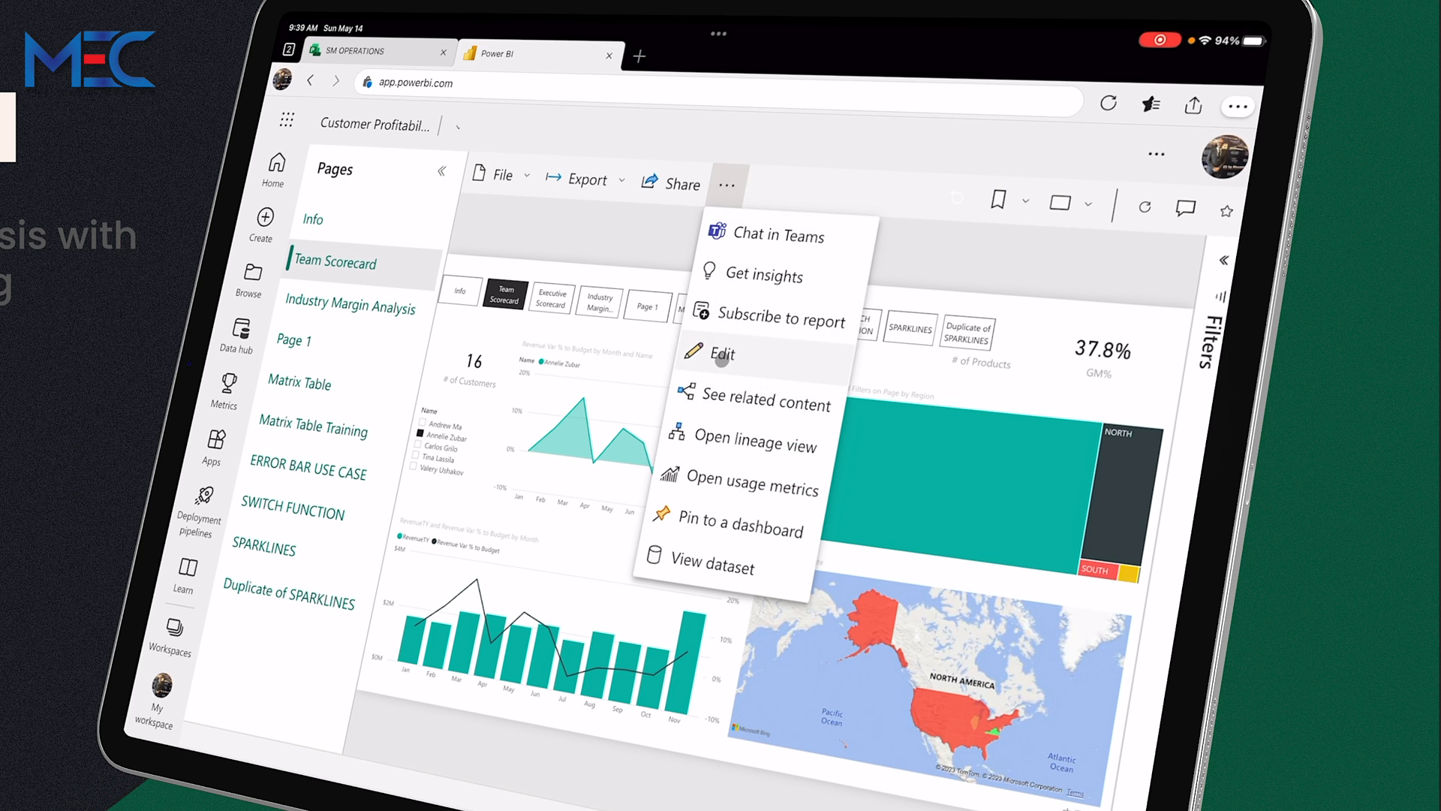
- Put the report into edit mode and expand the Sample Data table's fields
left_click(723, 355)
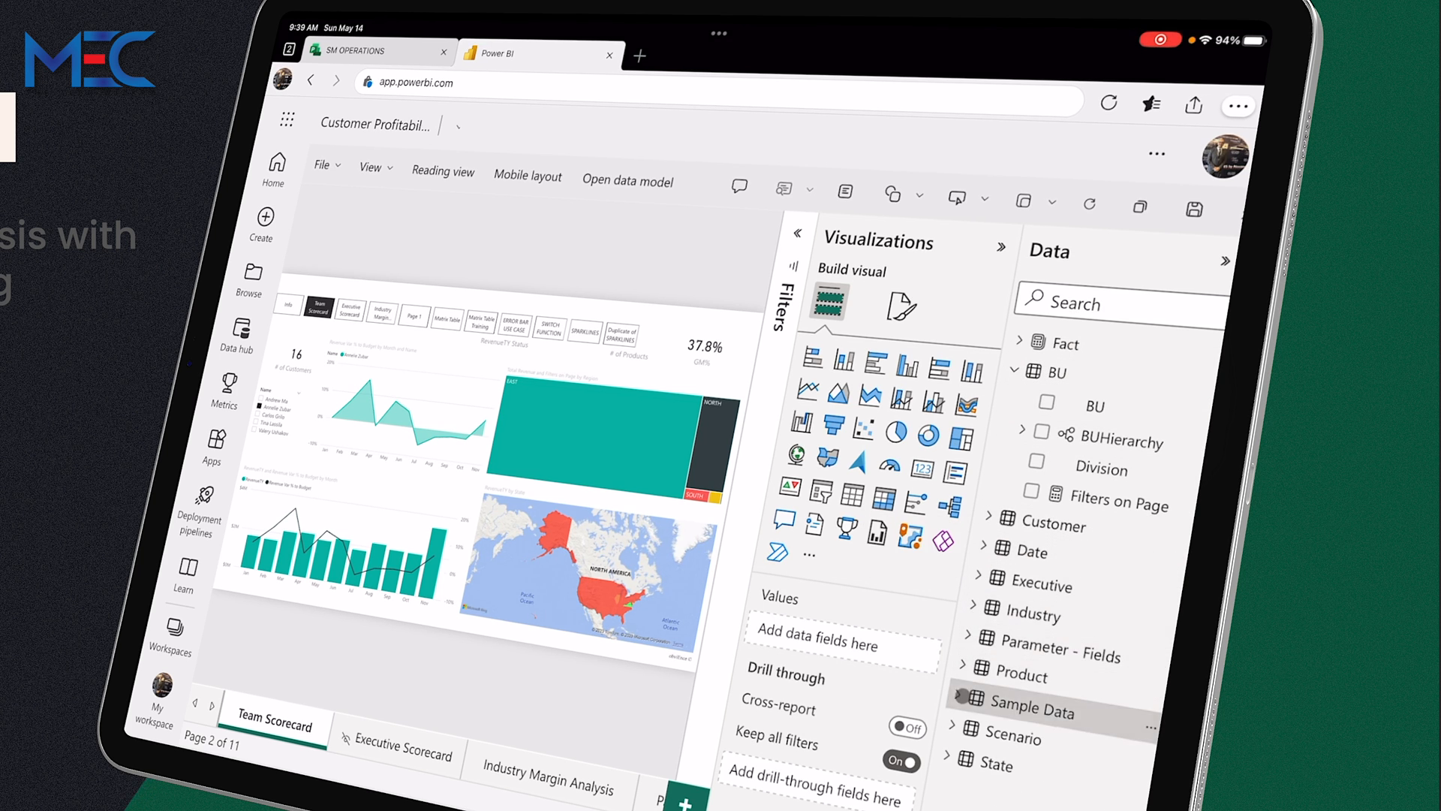
left_click(982, 711)
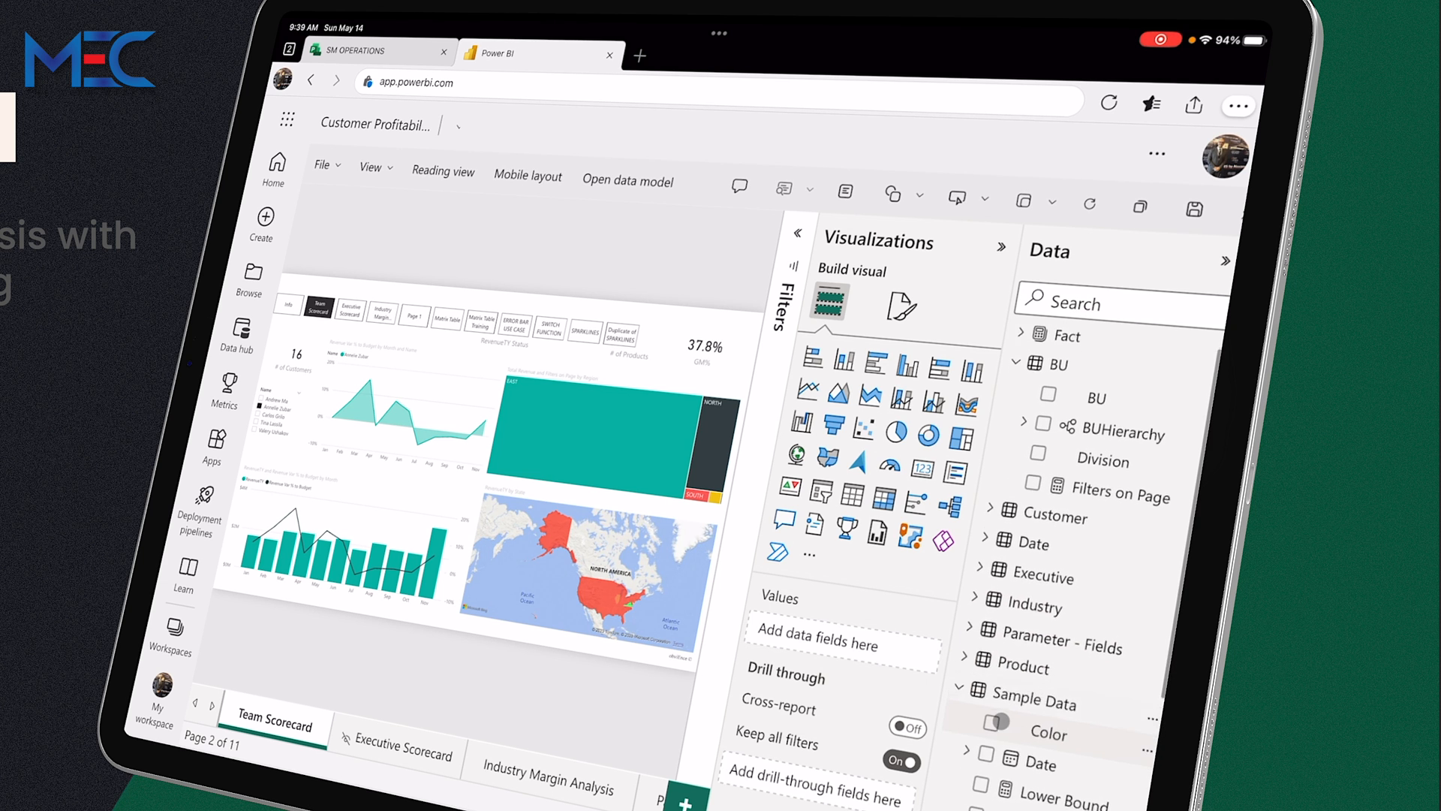
scroll("down", 3)
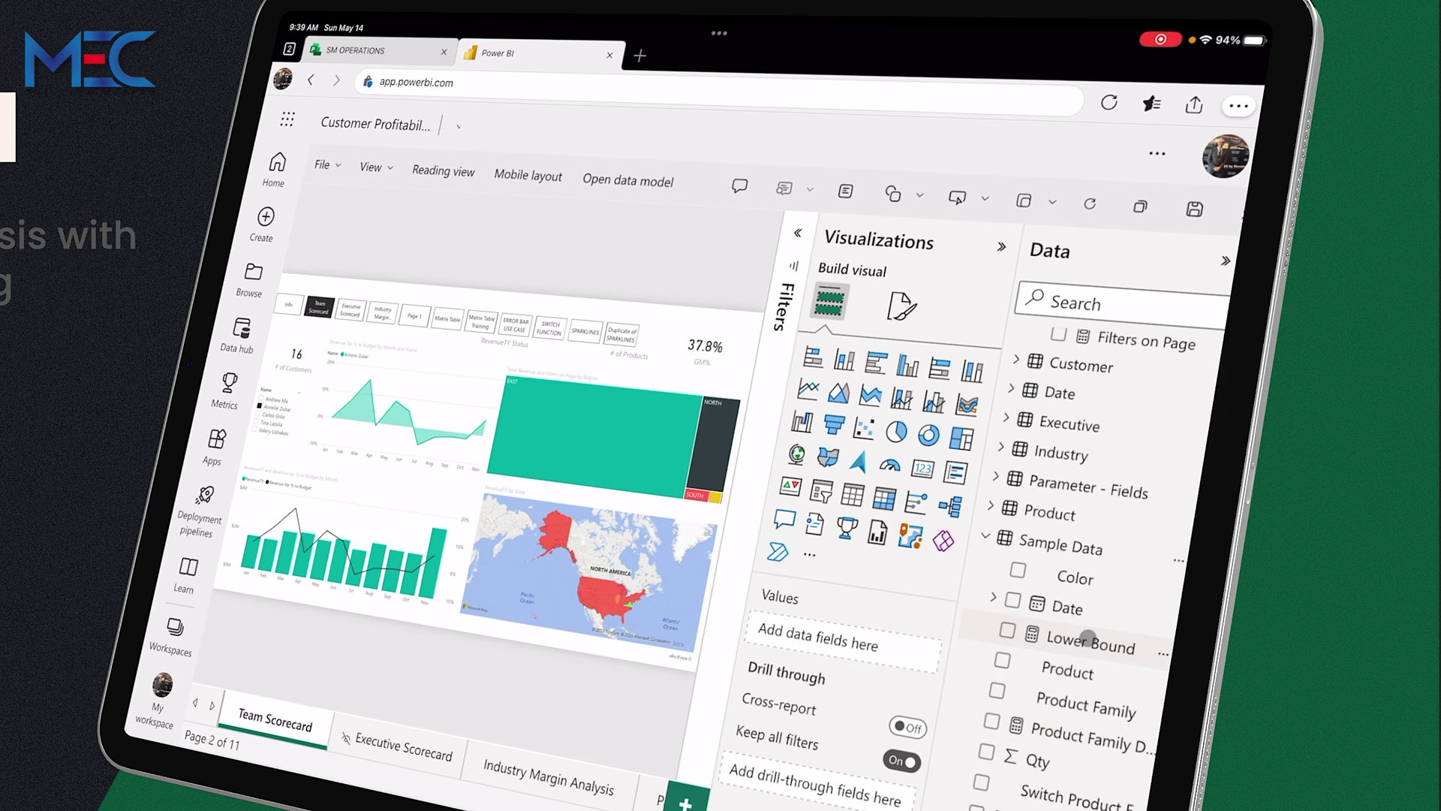
mouse_move(1094, 642)
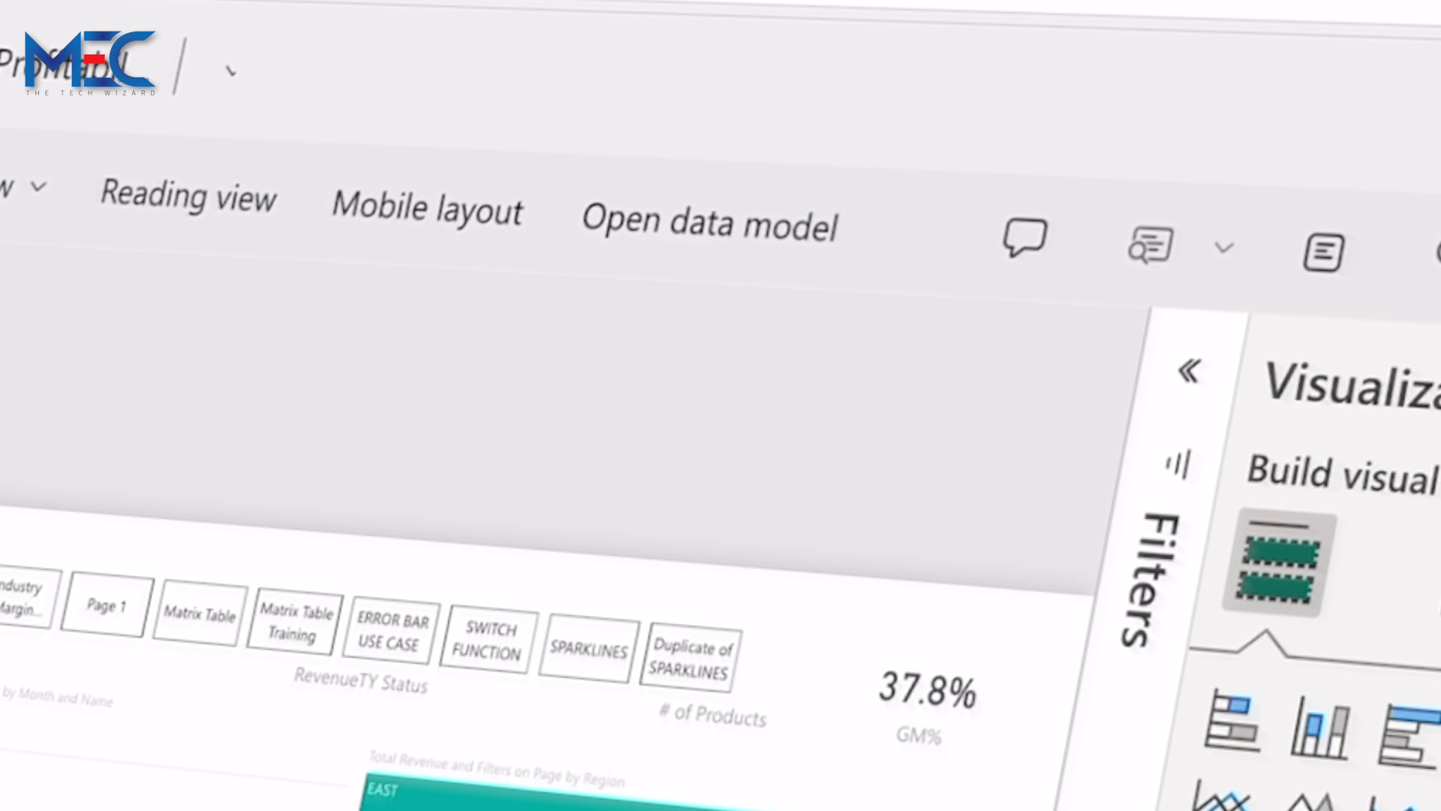
mouse_move(748, 227)
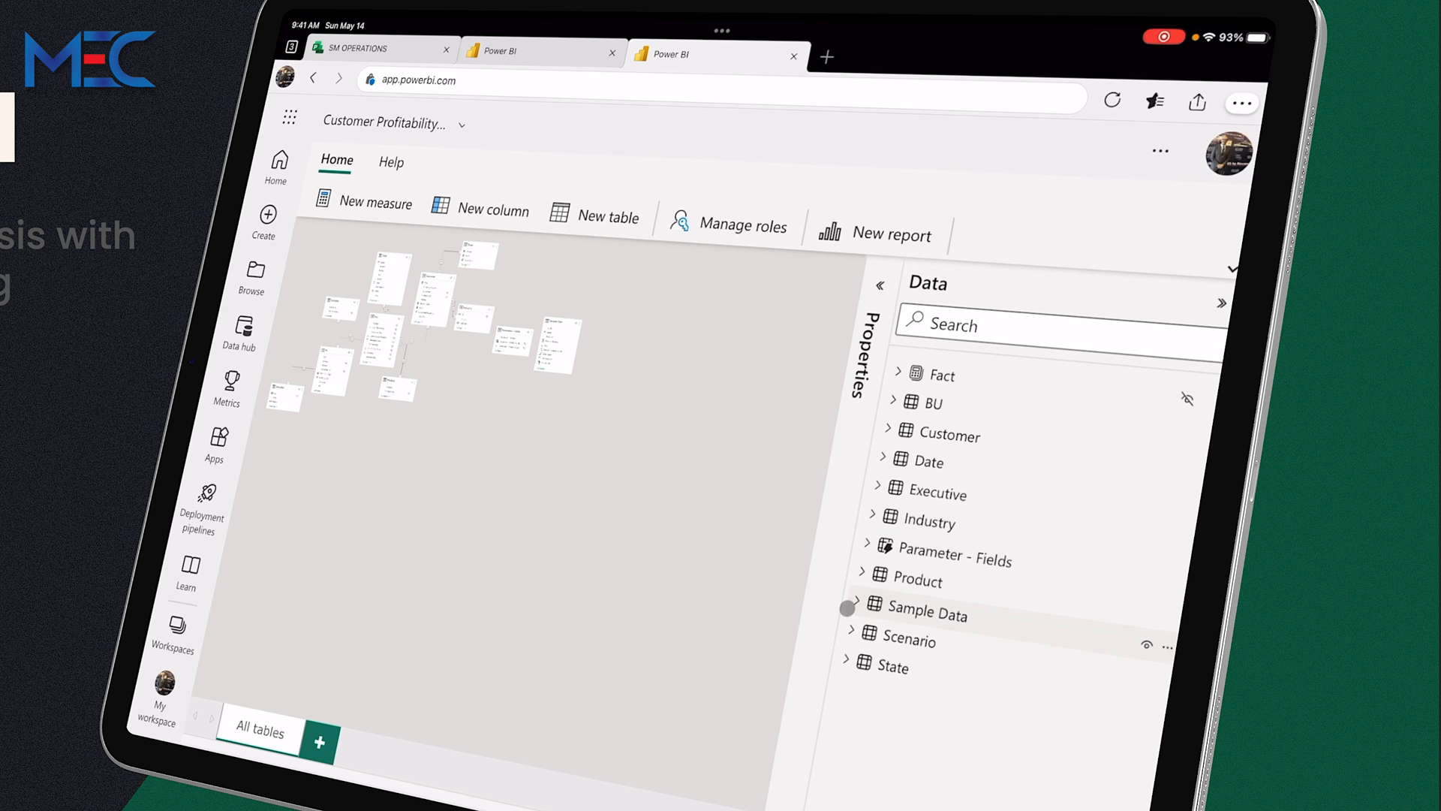
- Edit the Switch Product Family measure so Prod4 returns "FAM5" and commit it
left_click(863, 614)
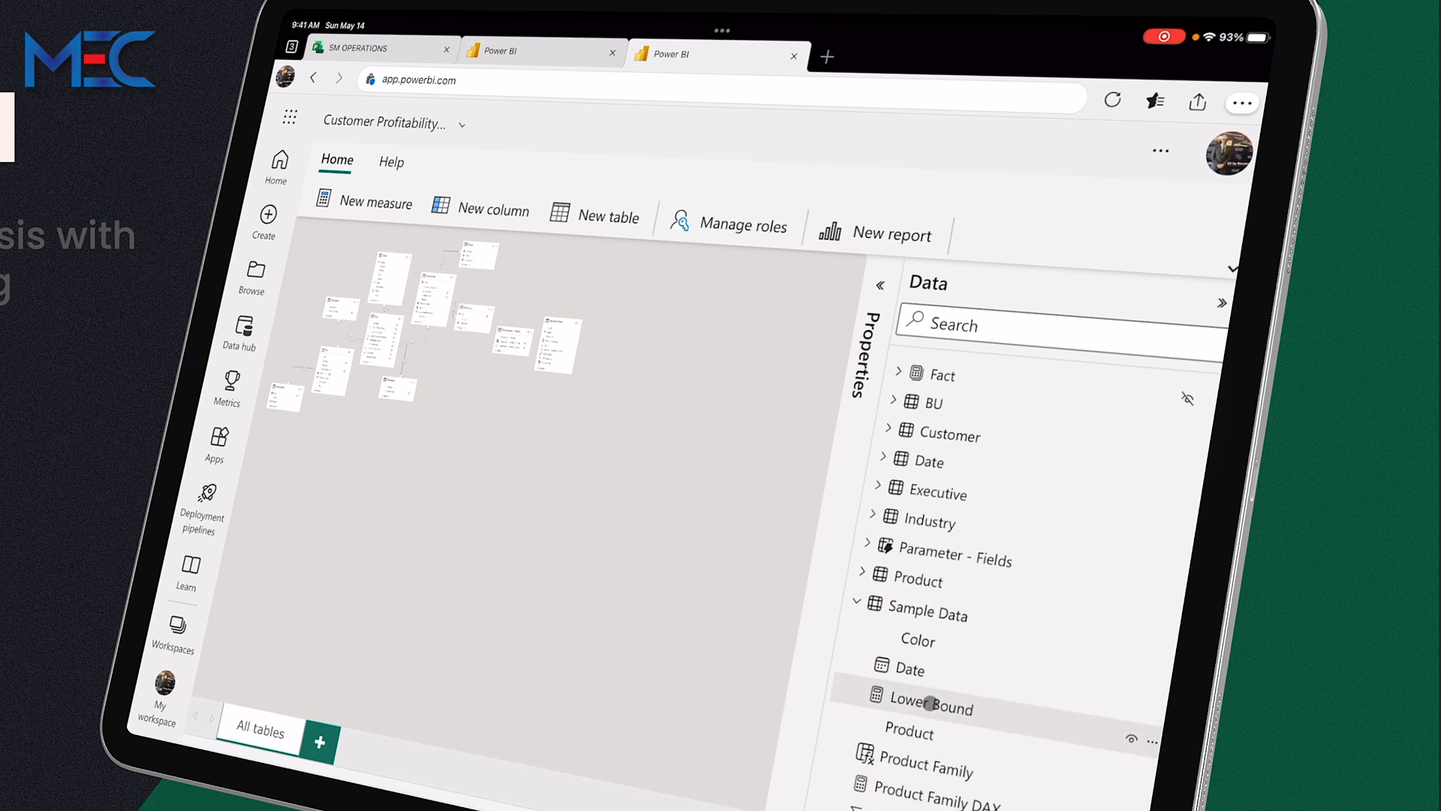
left_click(931, 708)
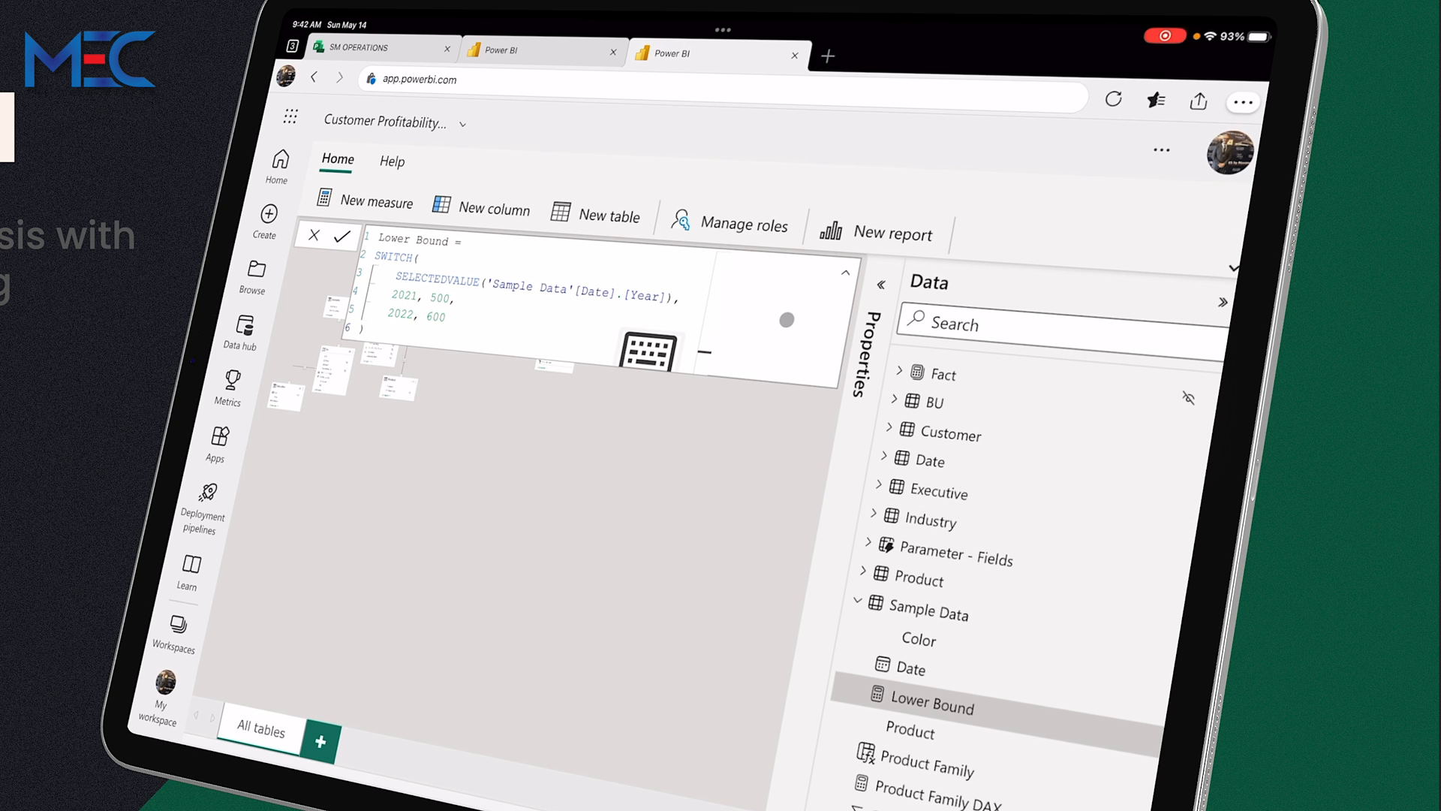
left_click(937, 807)
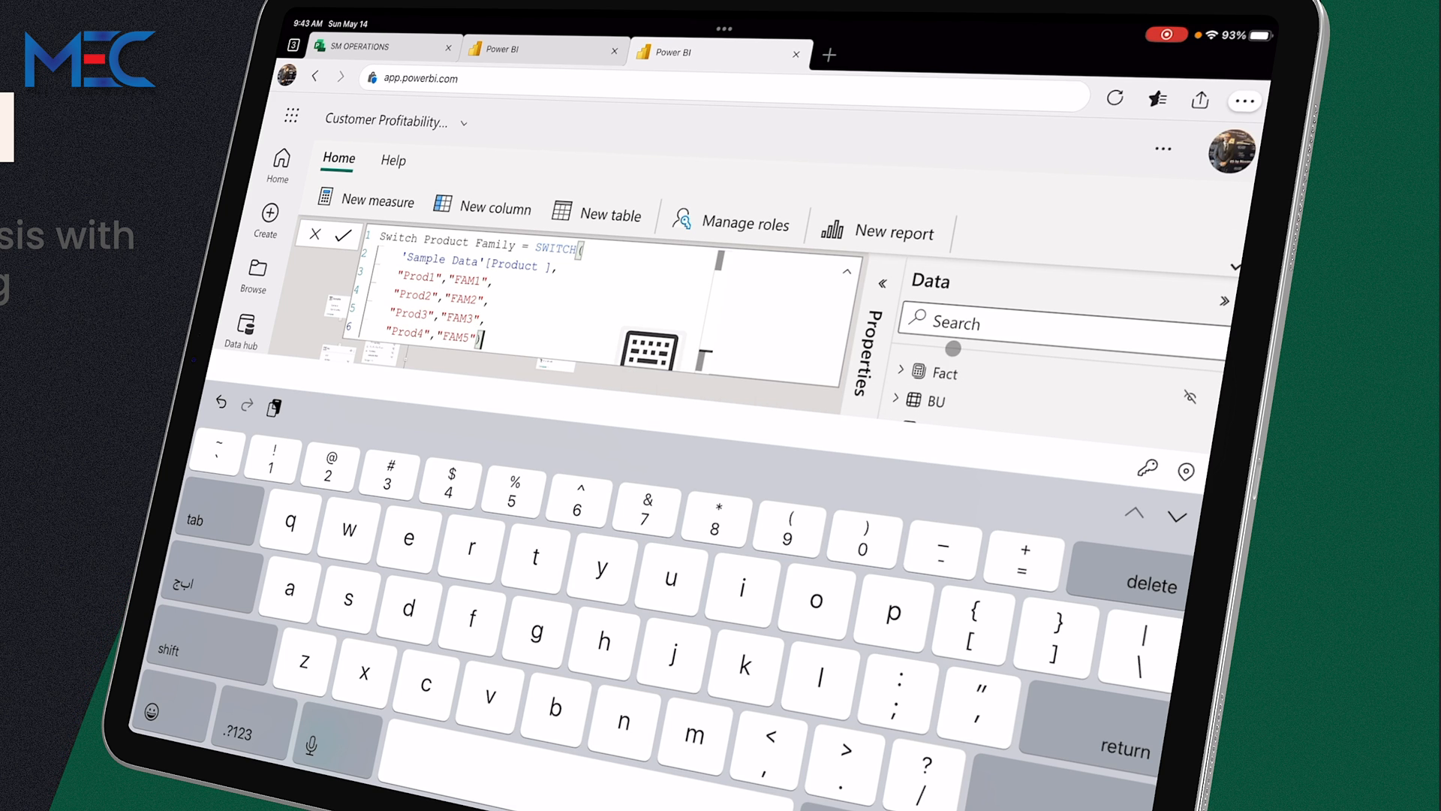
left_click(343, 234)
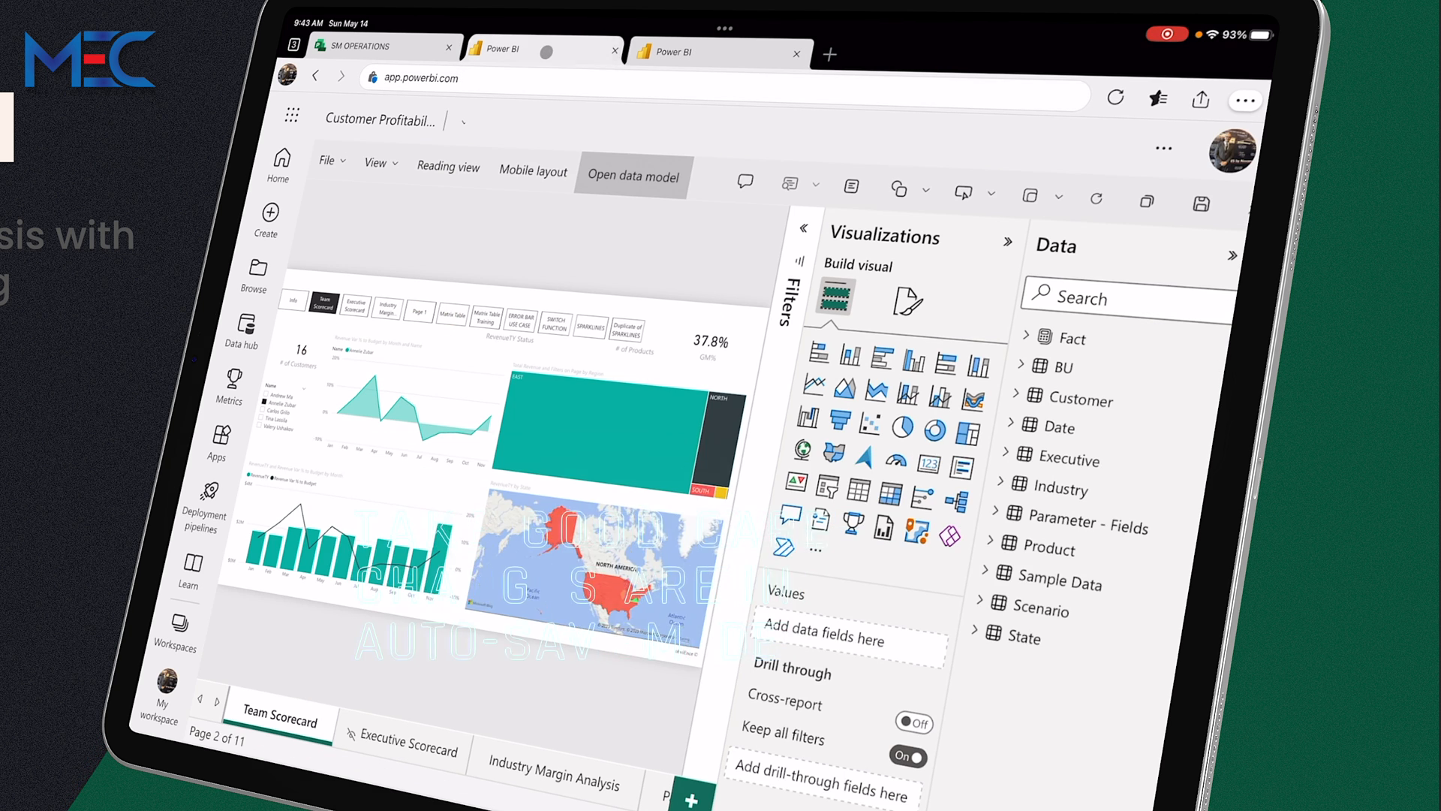
- Verify Prod4 shows FAM5 on the SWITCH FUNCTION page, then return to the data model
left_click(632, 176)
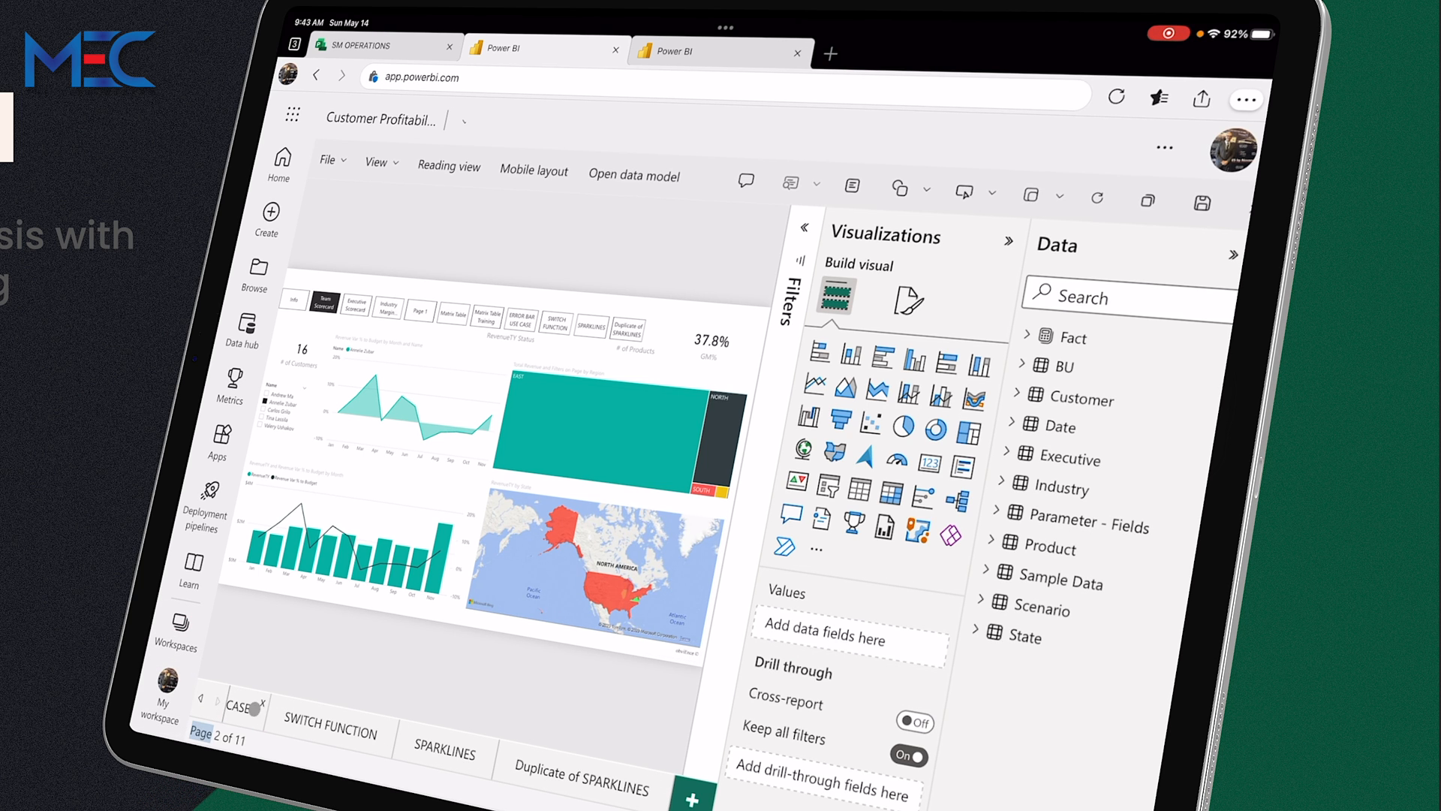
left_click(328, 733)
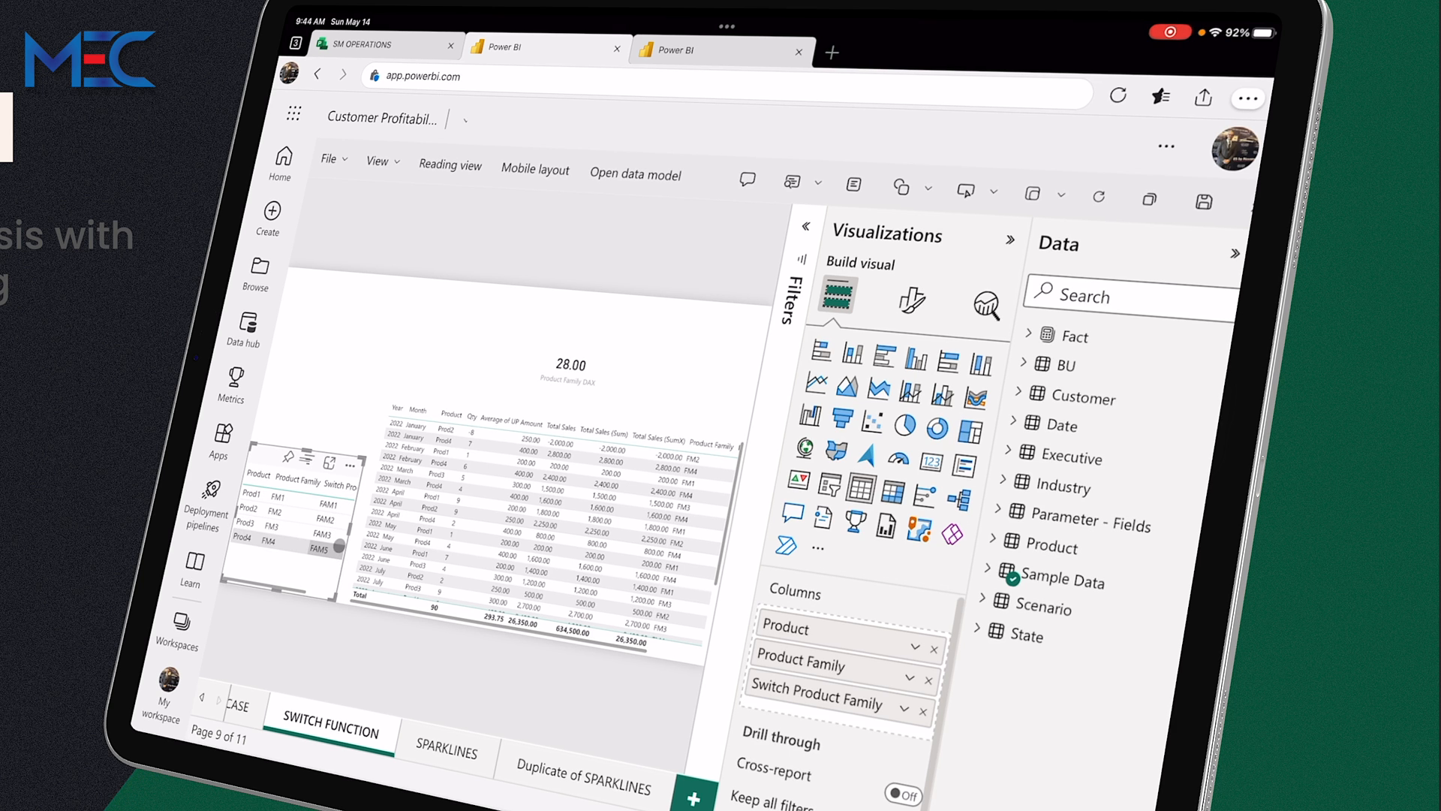
left_click(636, 175)
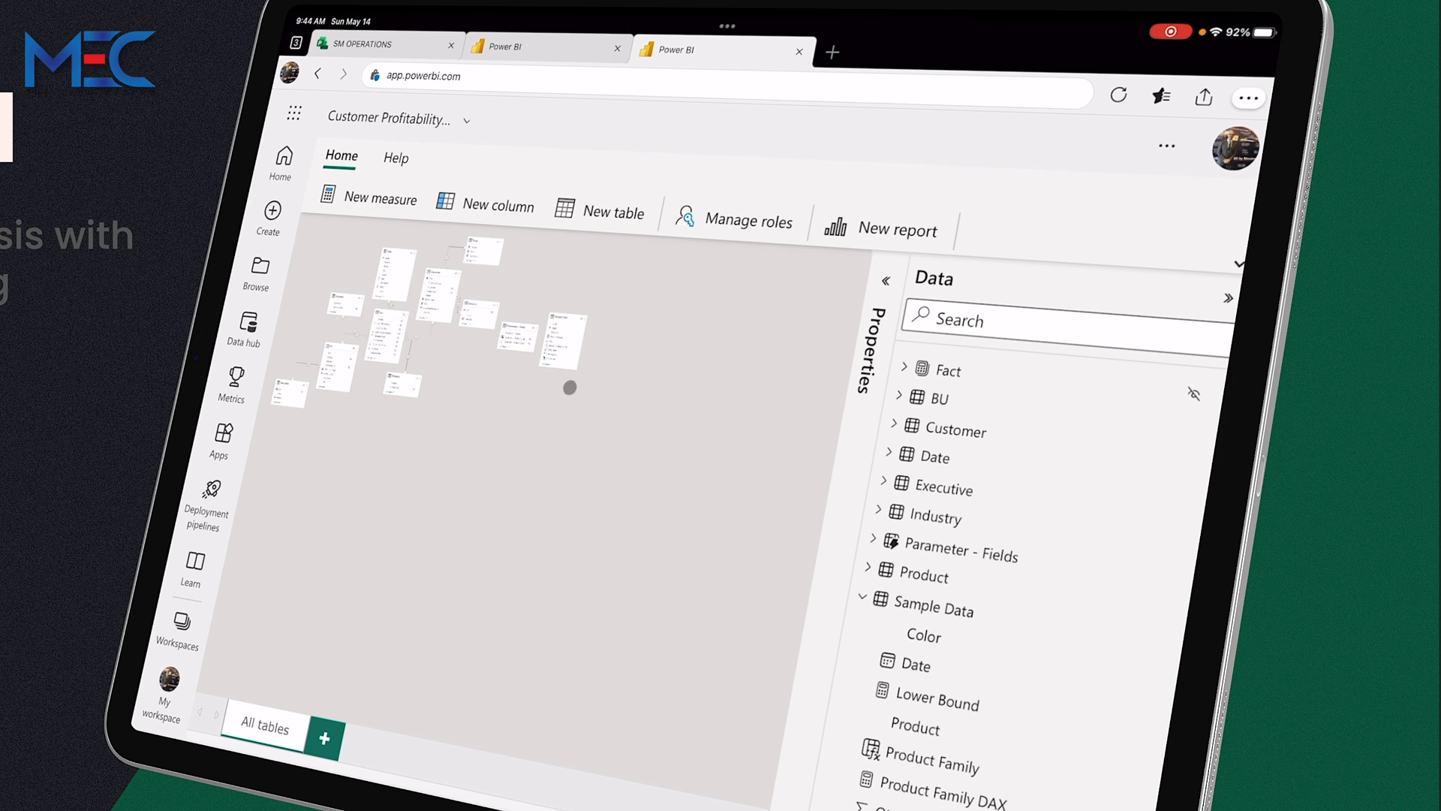
mouse_move(397, 346)
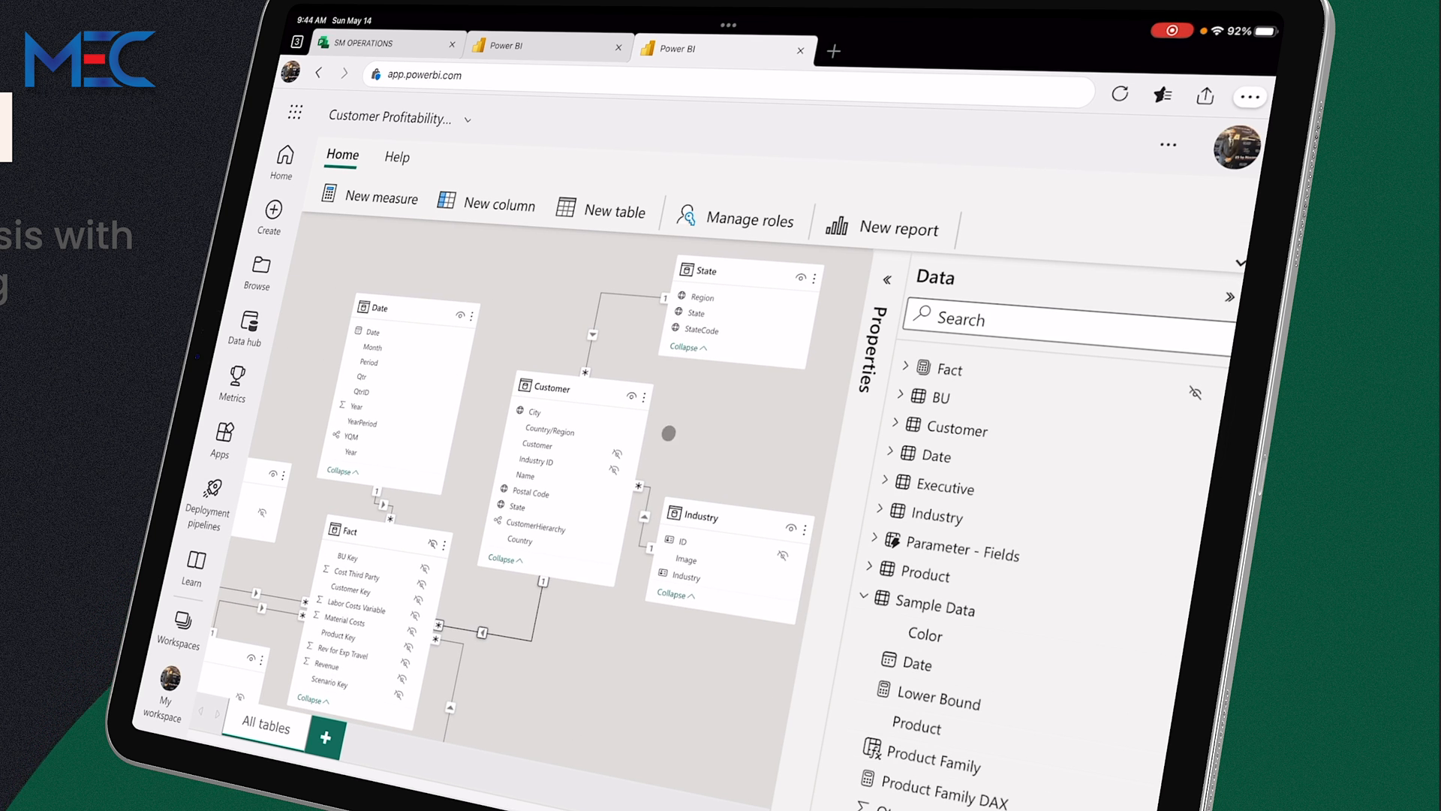
mouse_move(673, 404)
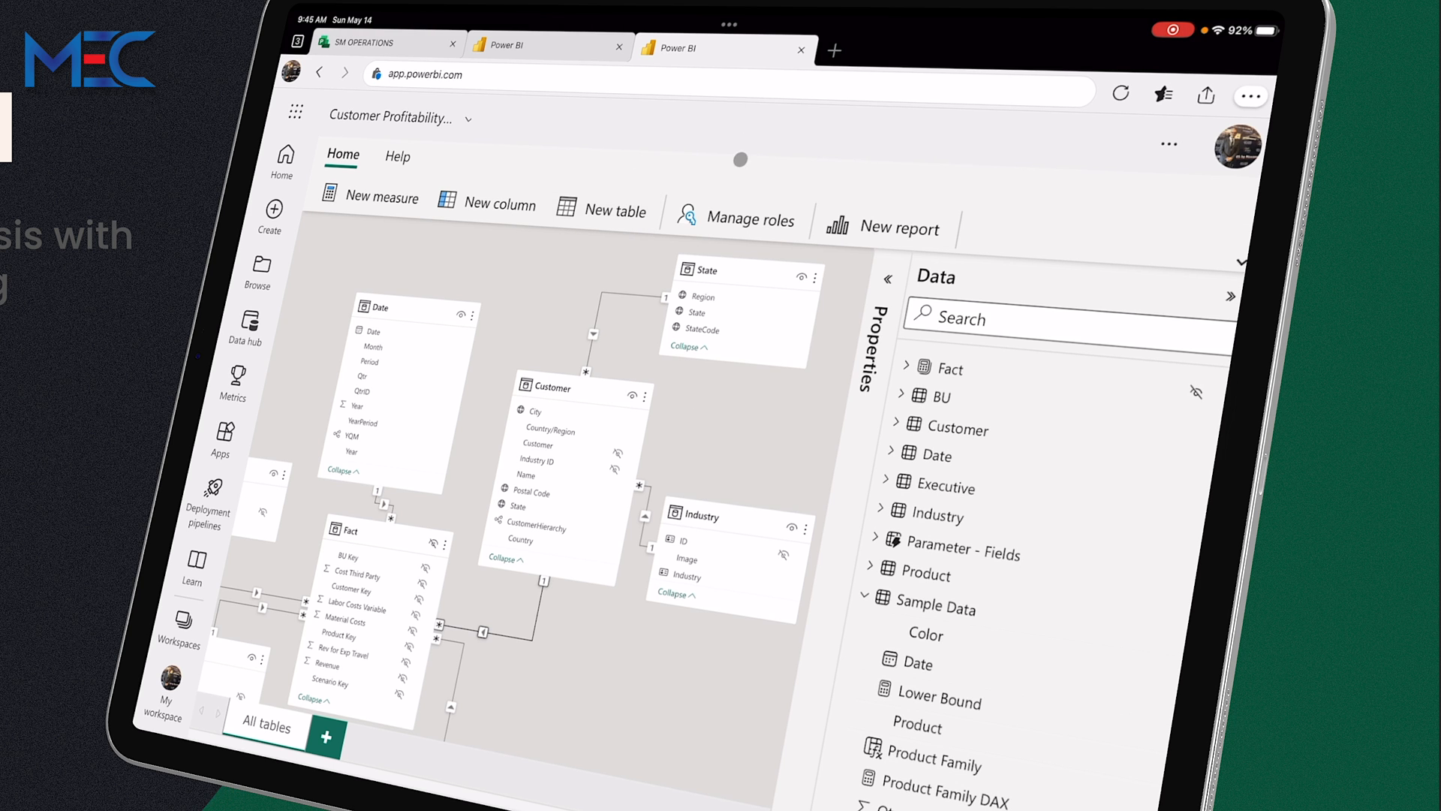
mouse_move(551, 389)
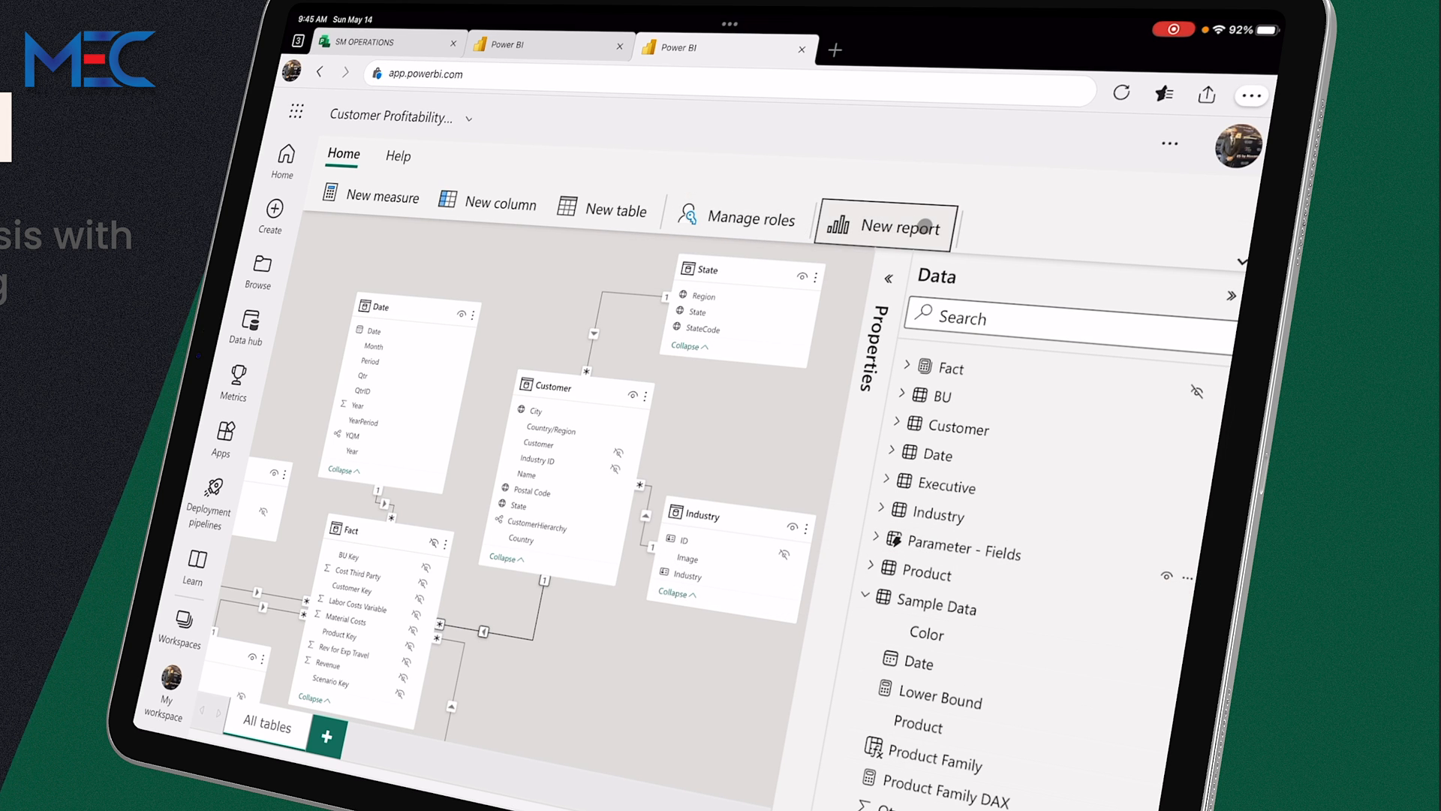
mouse_move(371, 199)
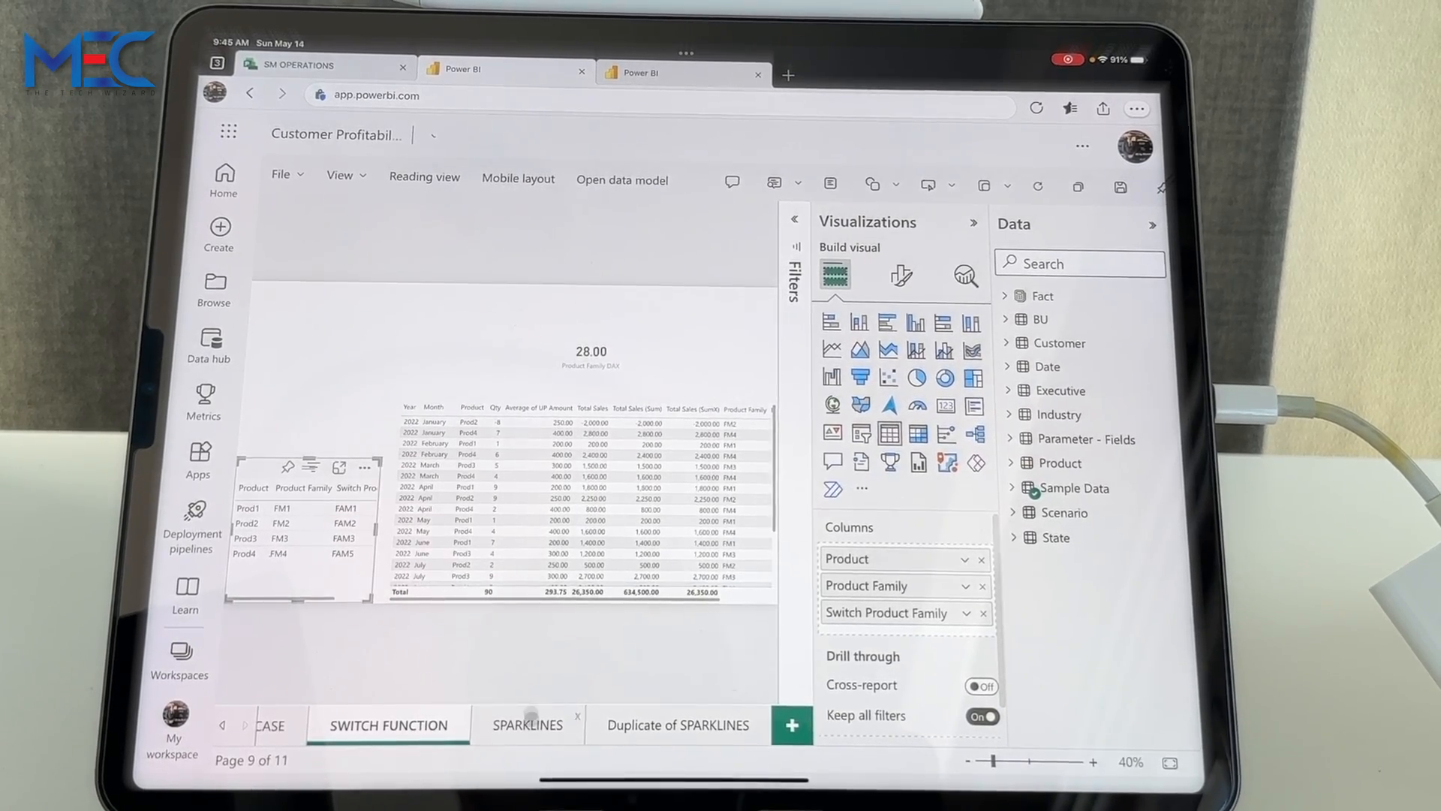
- Show the Duplicate of SPARKLINES page with its Field Parameters title
left_click(677, 725)
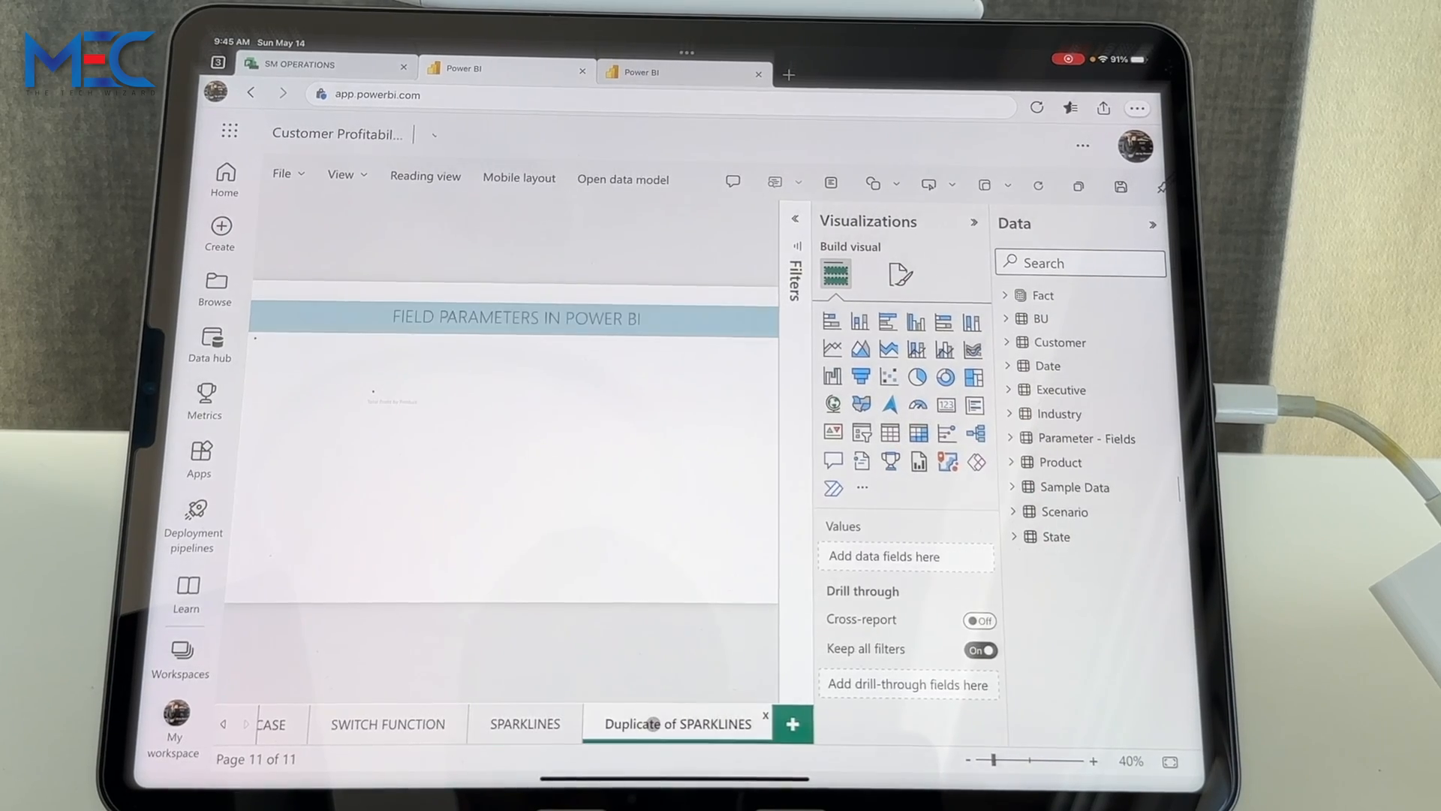